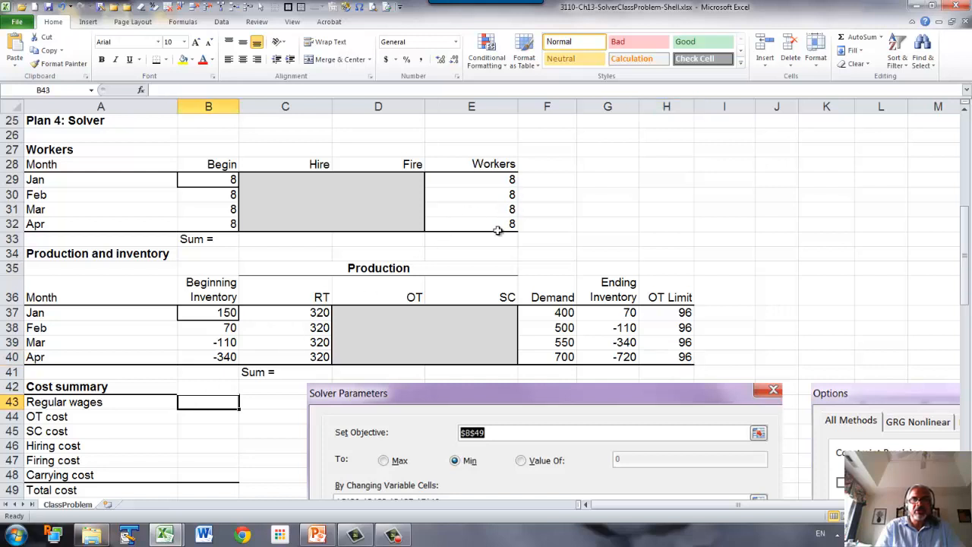
Total Workers in E33 with =SUM(E29:E32), copy it under Hire and Fire, and add a total under Ending Inventory
click(470, 239)
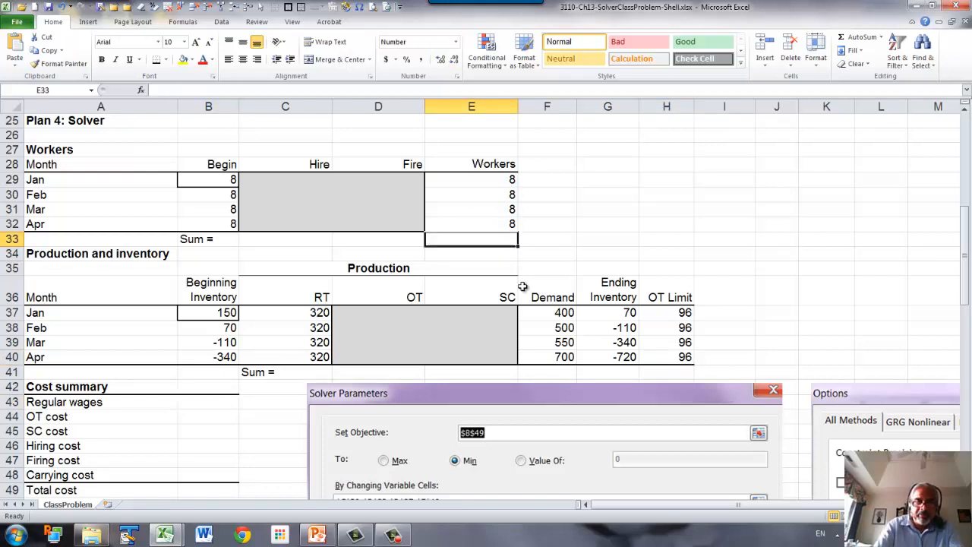
text(=sum()
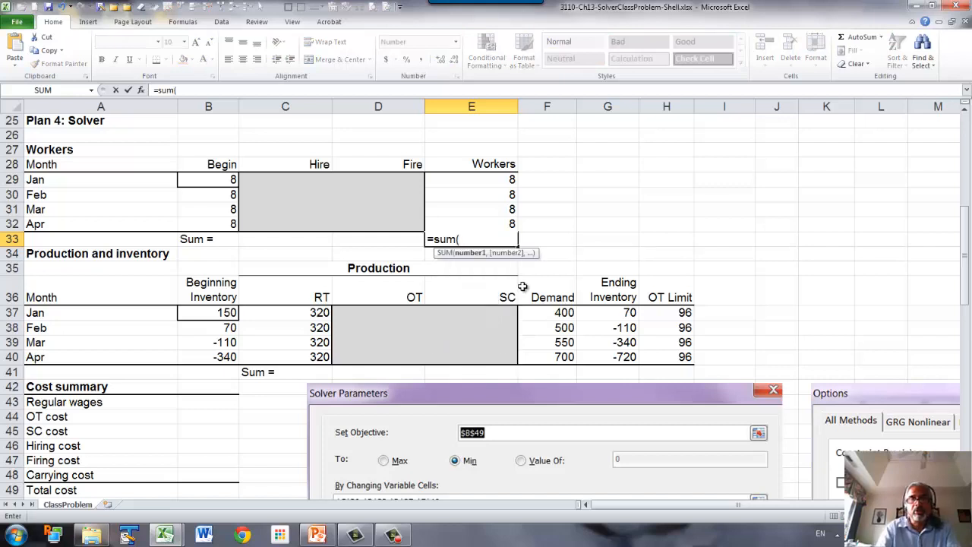
drag(471, 179, 470, 223)
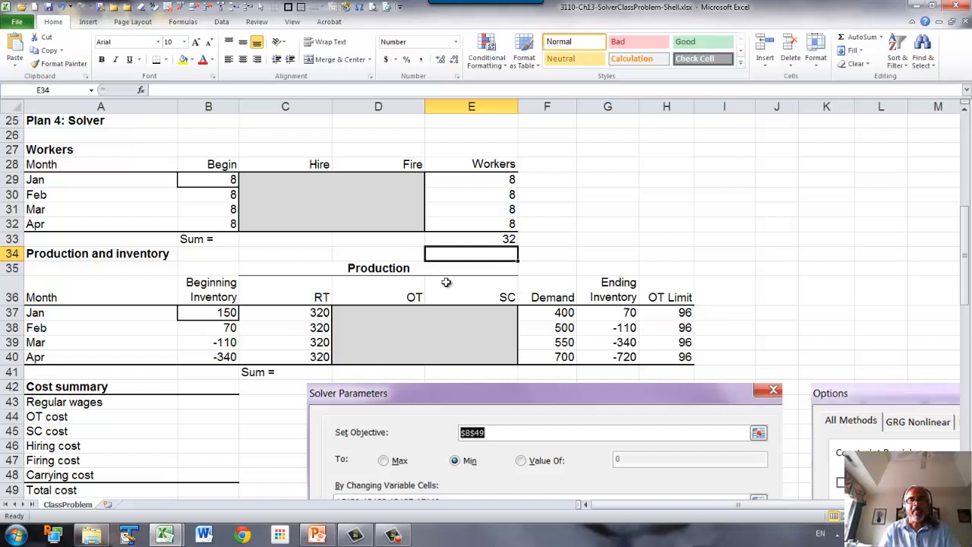
click(471, 240)
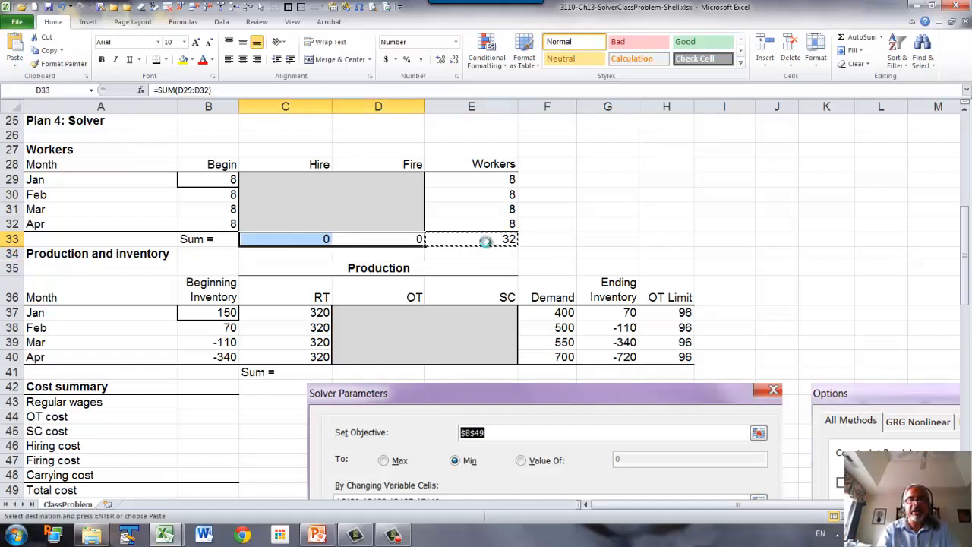
click(285, 239)
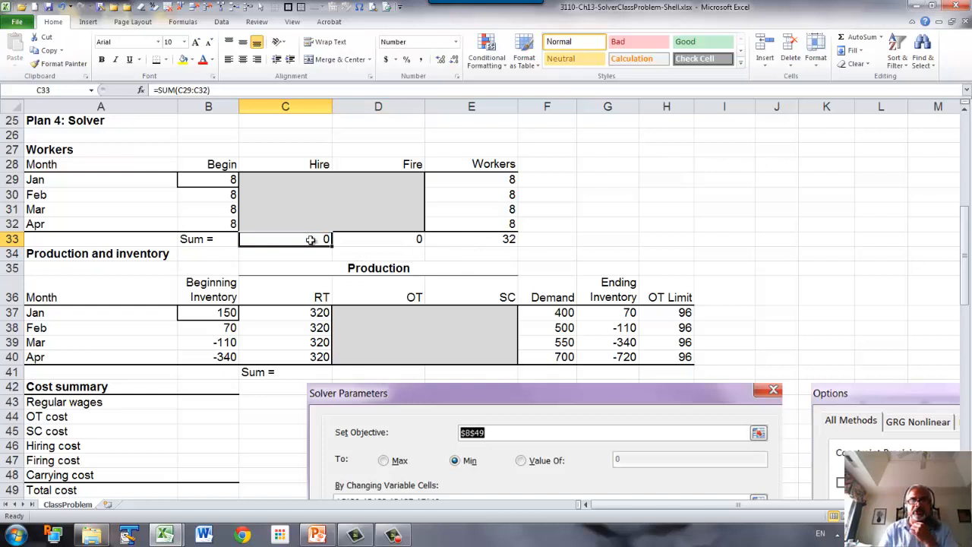
mouse_move(320, 228)
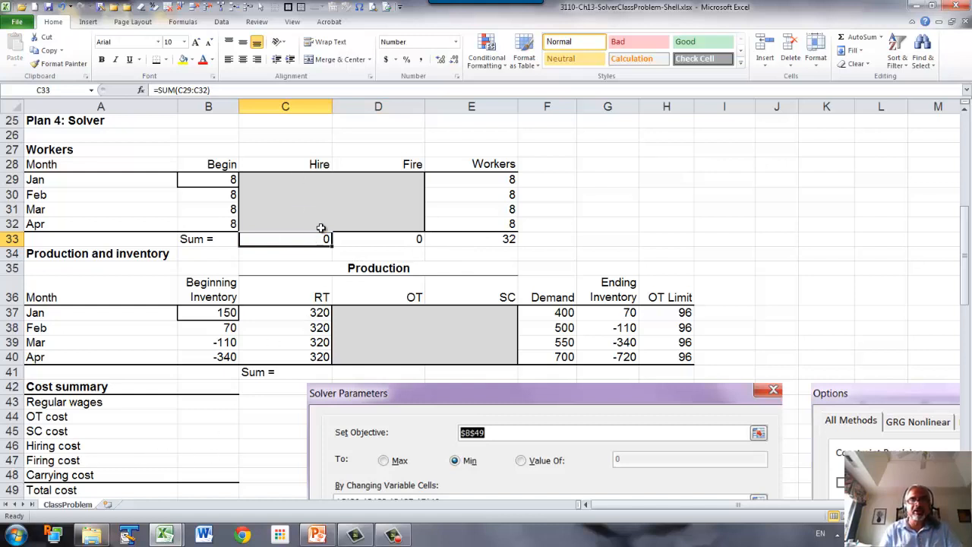
mouse_move(376, 236)
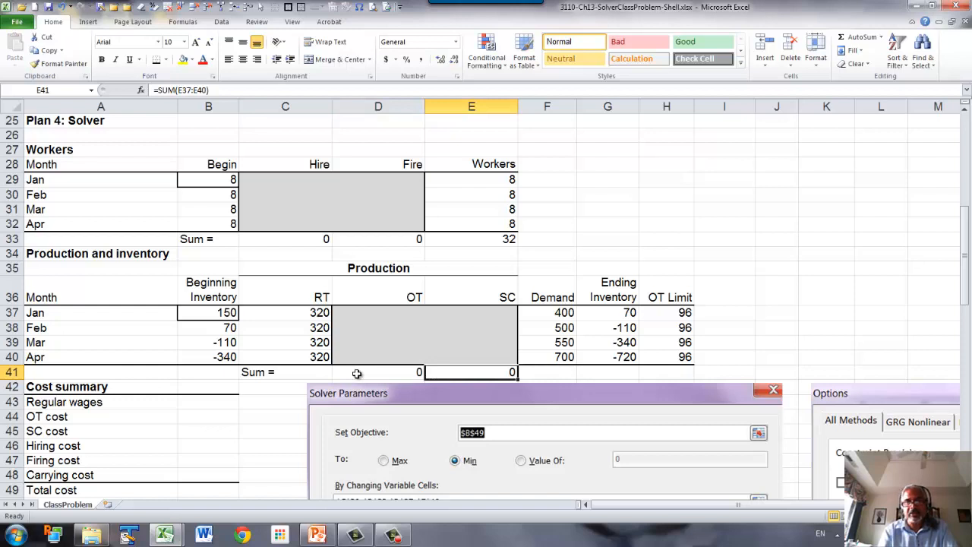
click(607, 372)
text(=)
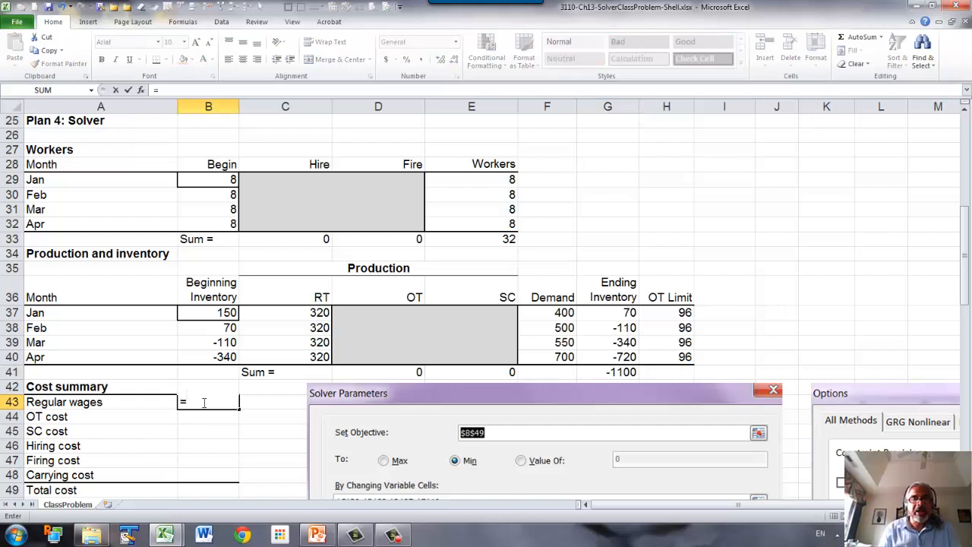
Enter regular wages =E33*B22 in B43 and overtime cost =D41*B23 in B44
click(471, 238)
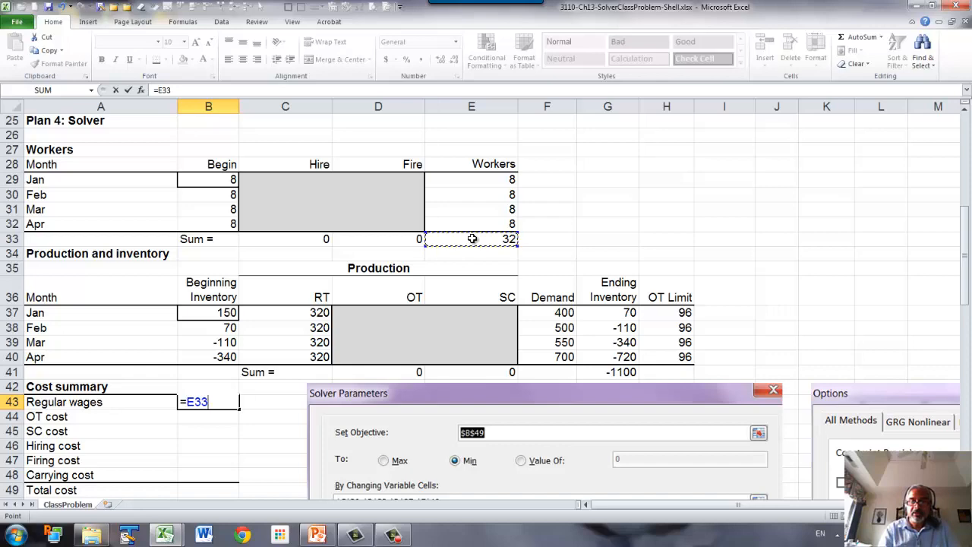
text(*)
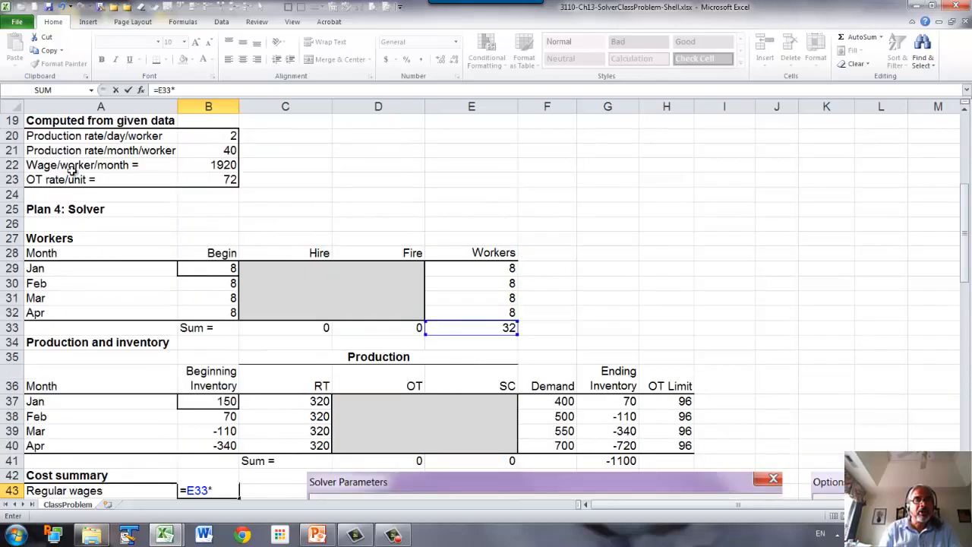
click(208, 164)
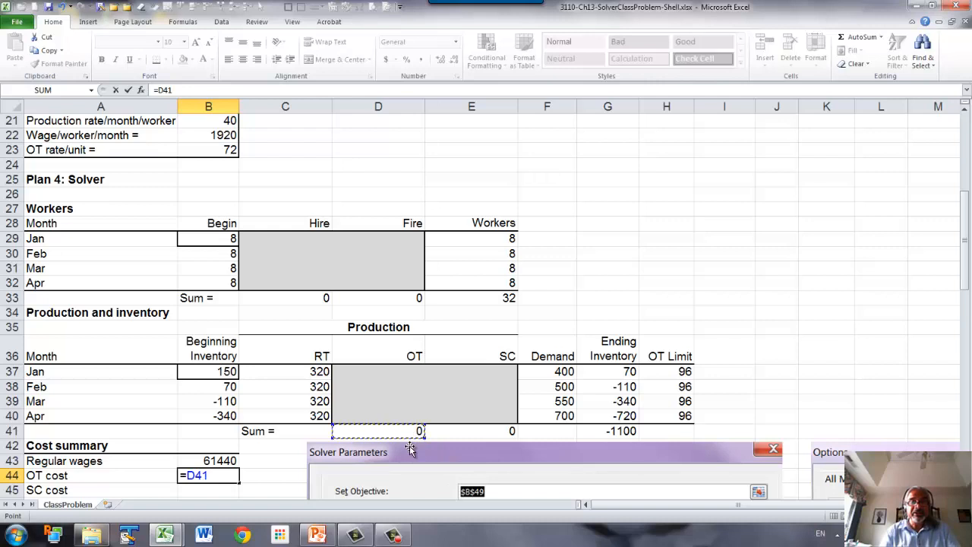
text(*)
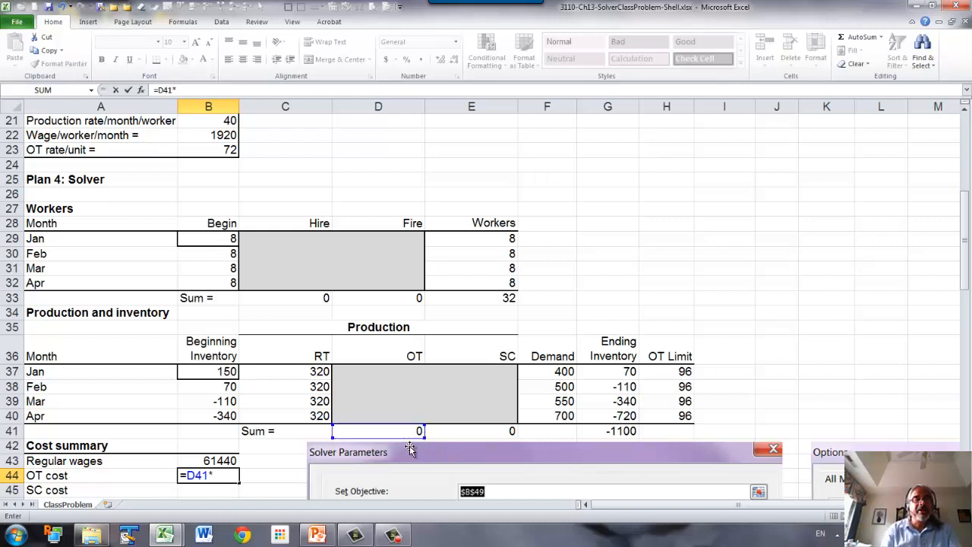
mouse_move(176, 149)
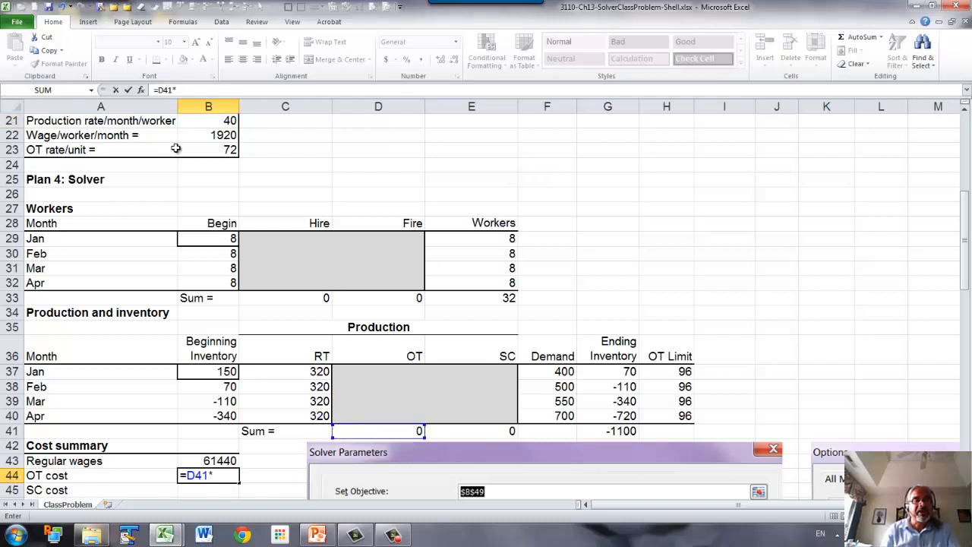
click(208, 149)
text(=)
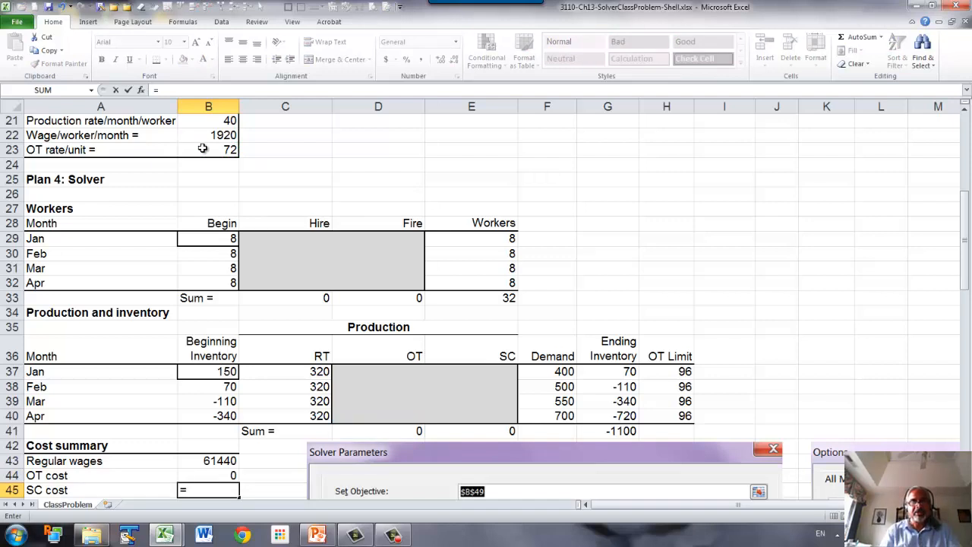
mouse_move(499, 432)
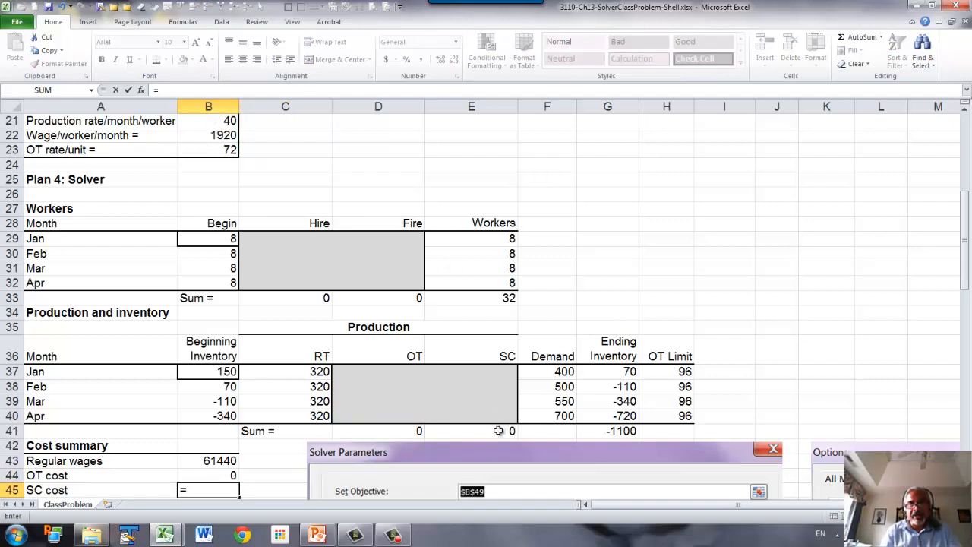
Enter subcontracting =E41*B8, hiring =C33*B10 and firing =D33*B11 costs in B45:B47
click(471, 431)
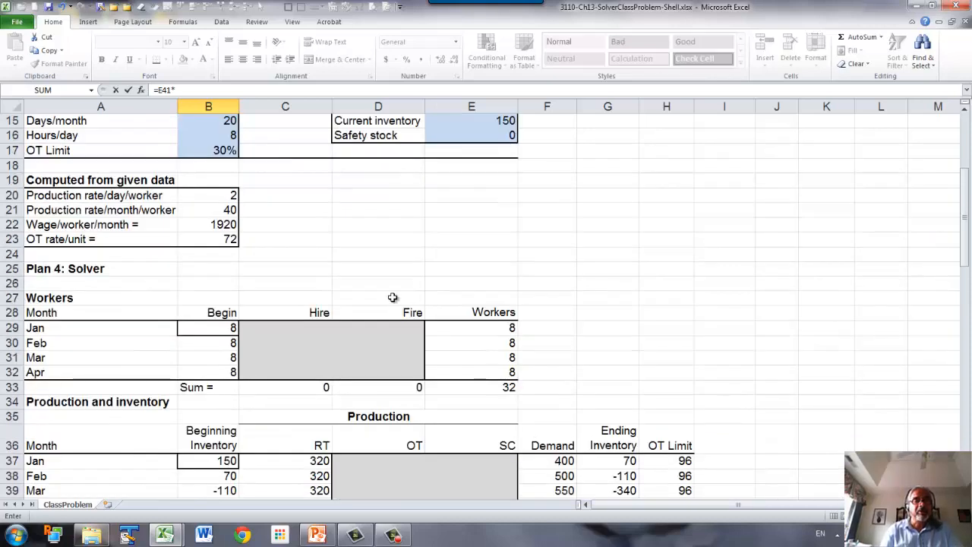
scroll(up, 3)
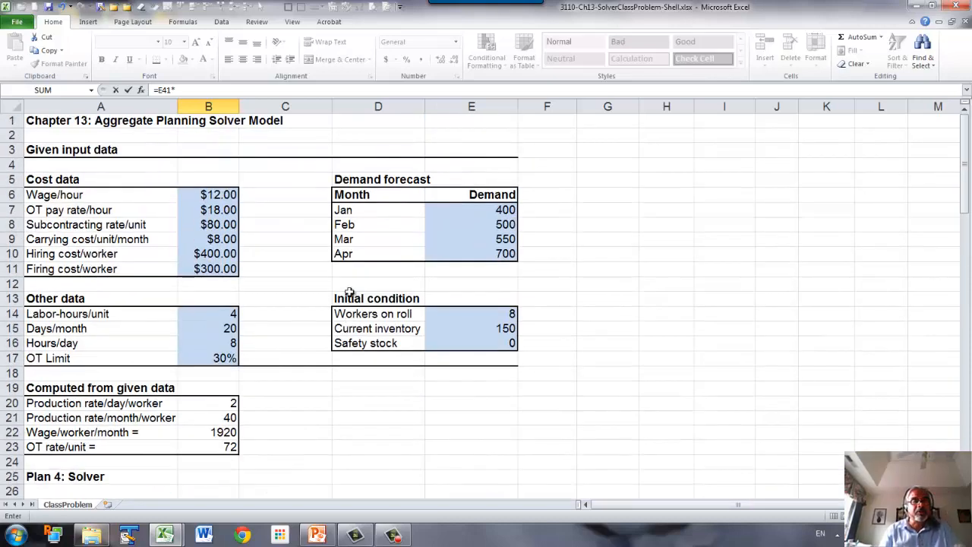
click(208, 224)
text(=)
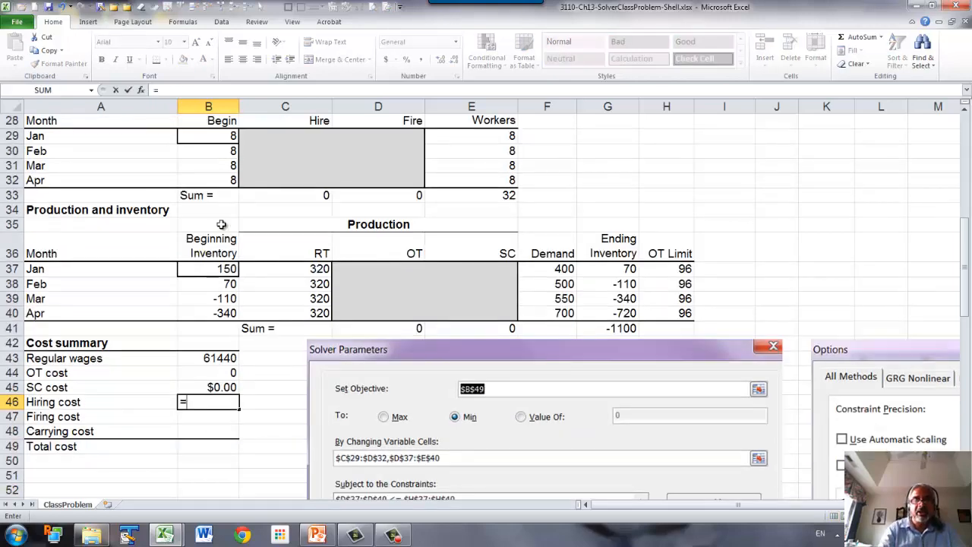
mouse_move(309, 181)
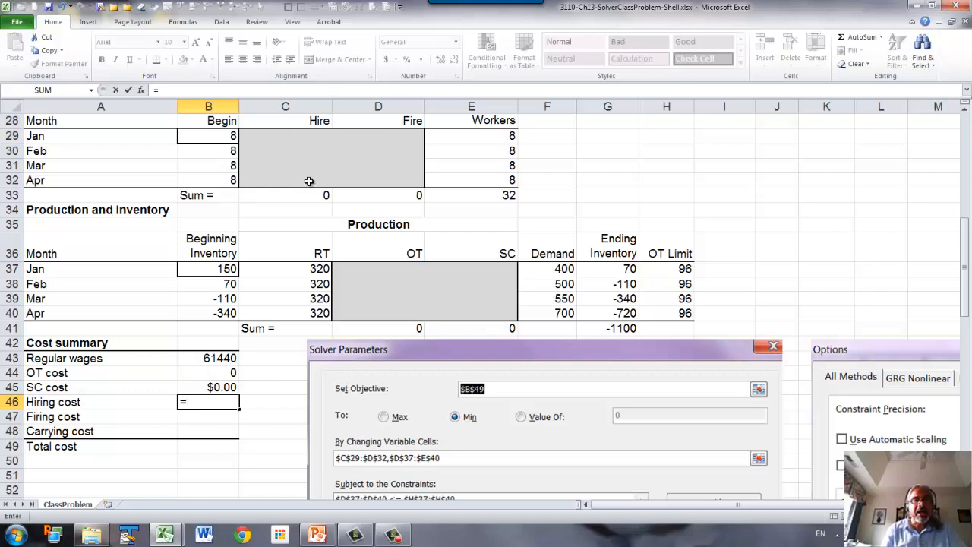
click(285, 196)
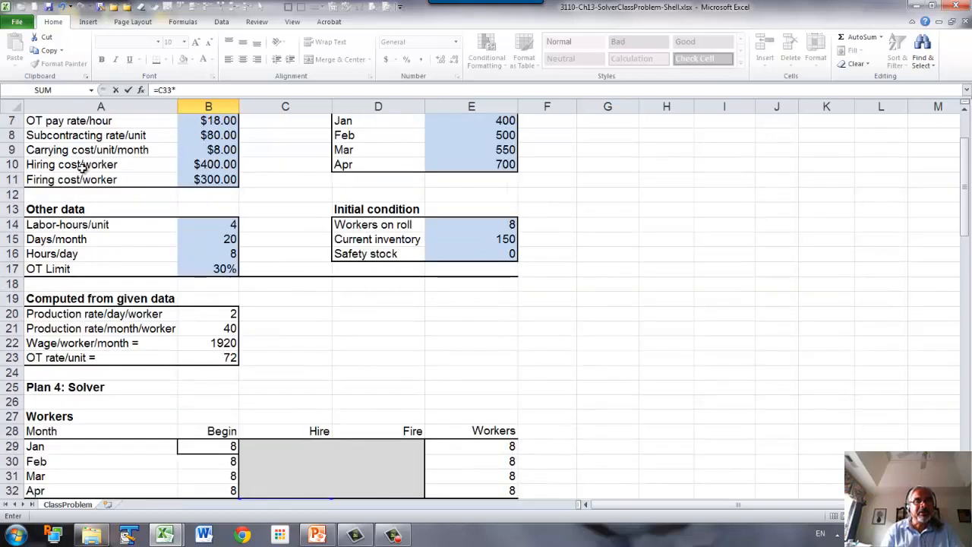
click(208, 164)
text(=)
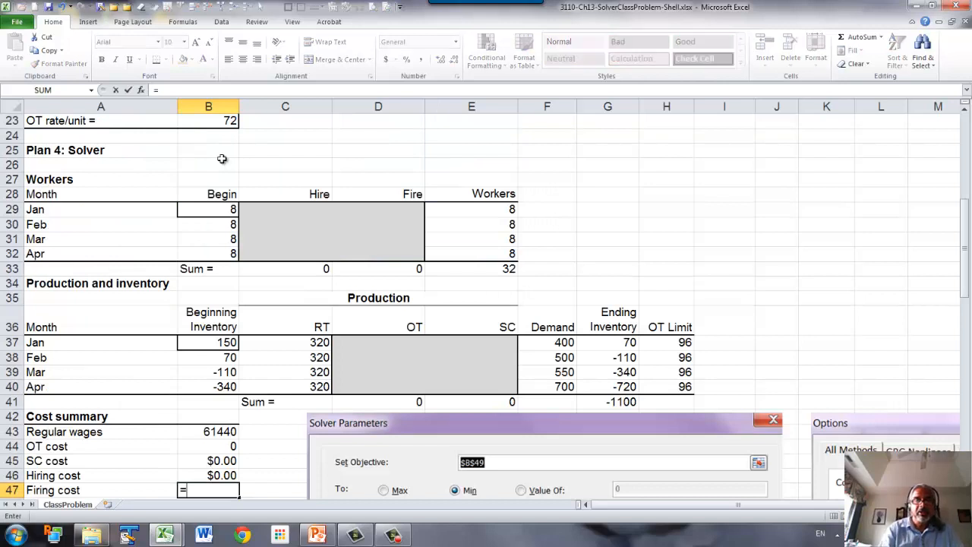
click(378, 268)
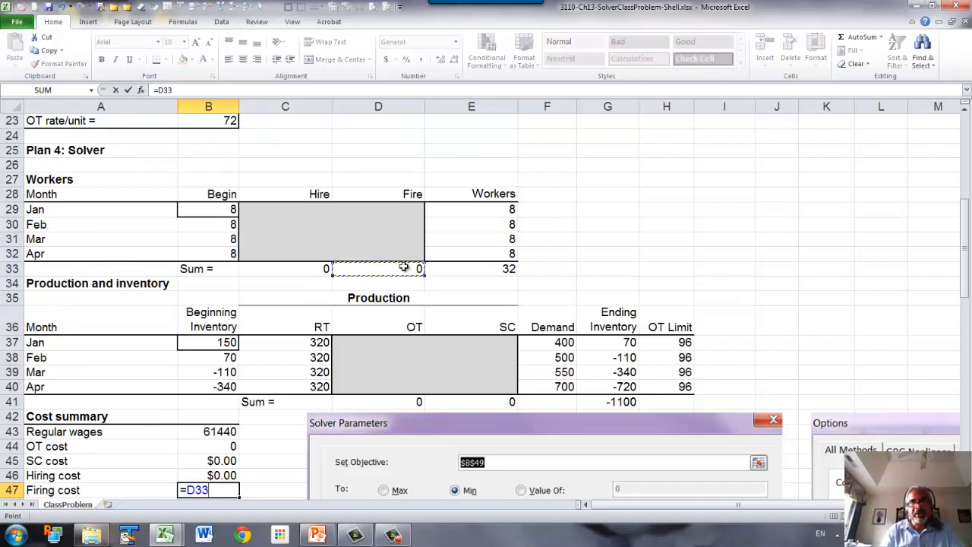
text(*)
text(=)
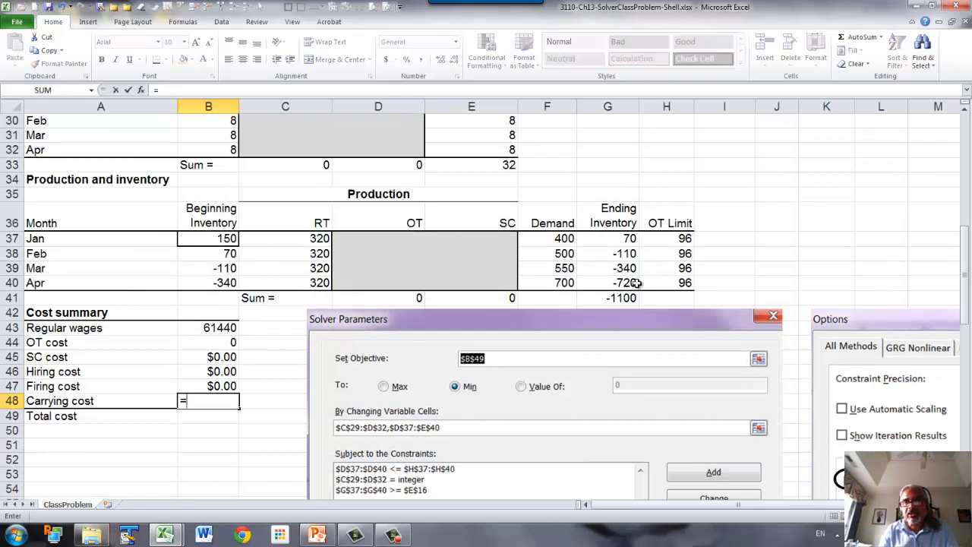
Enter carrying cost =G41*B9 in B48 and total cost =SUM(B43:B48) in B49, formatted as Currency
click(607, 297)
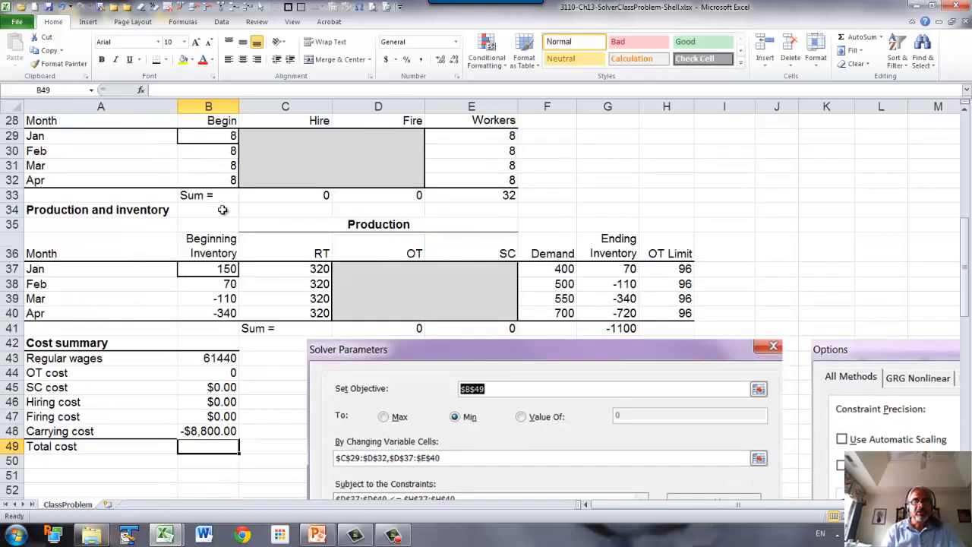
text(=sum)
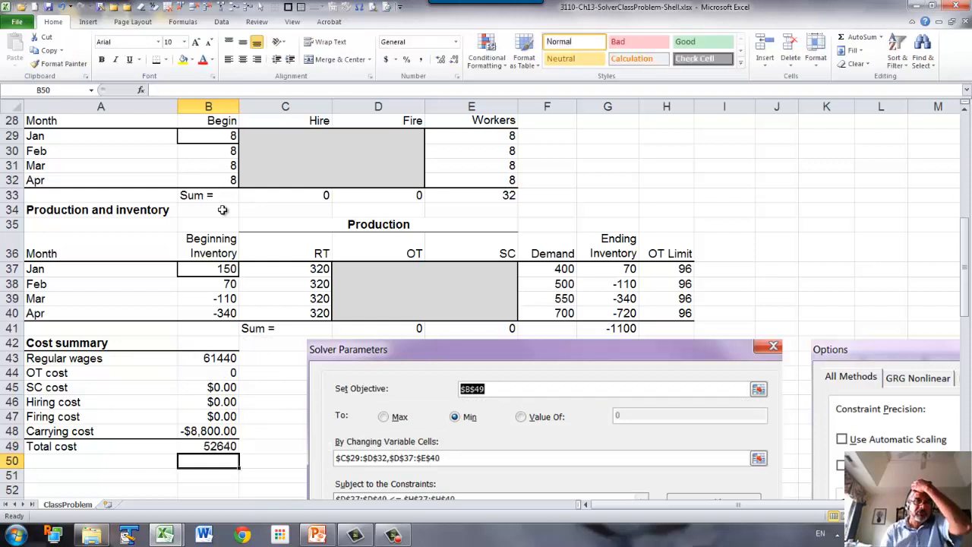
click(208, 446)
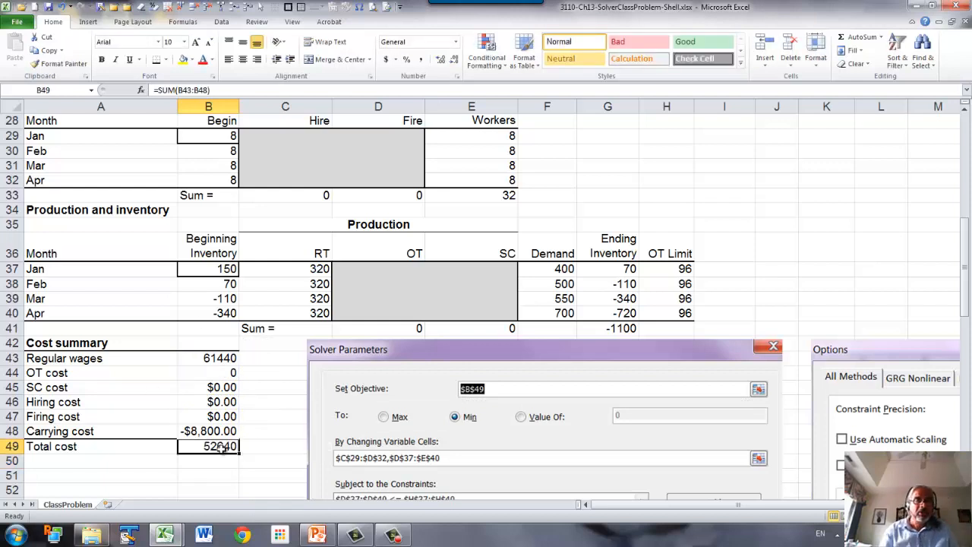
click(454, 42)
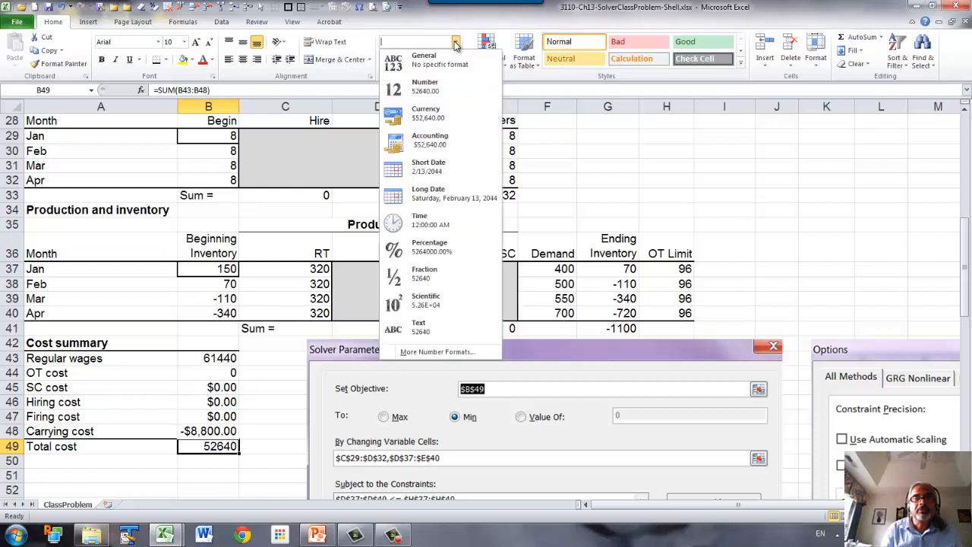
click(425, 112)
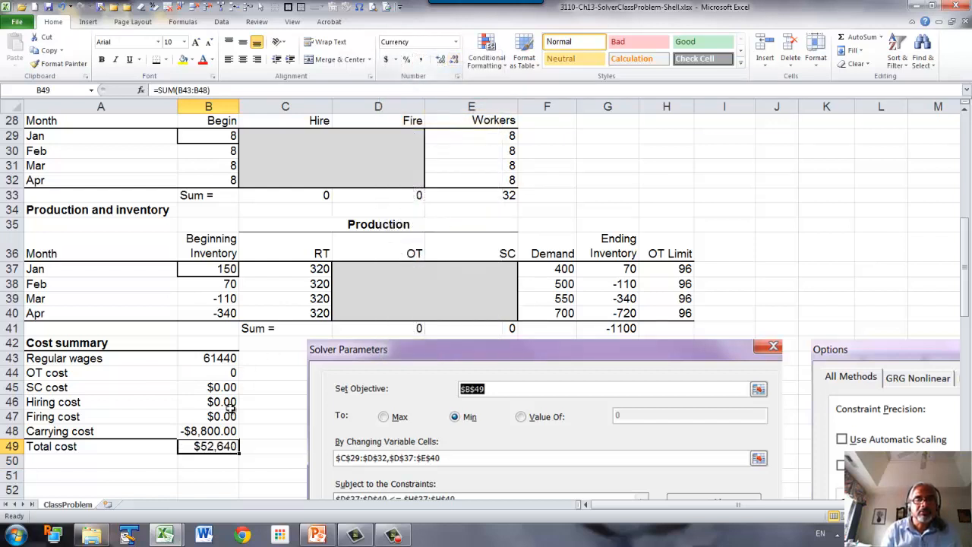
mouse_move(128, 388)
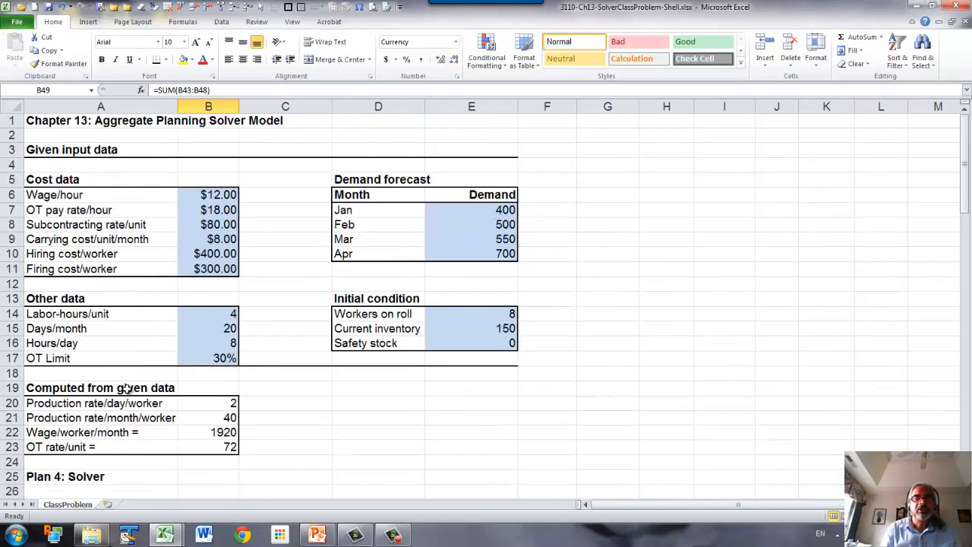
In Solver, minimize objective $B$49 by changing $C$29:$D$32 and $D$37:$E$40
click(101, 120)
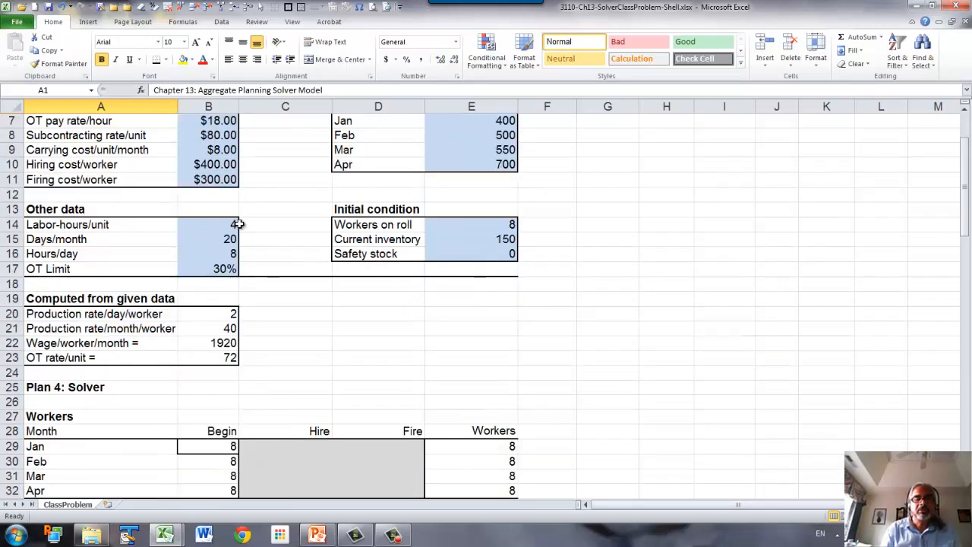
scroll(down, 3)
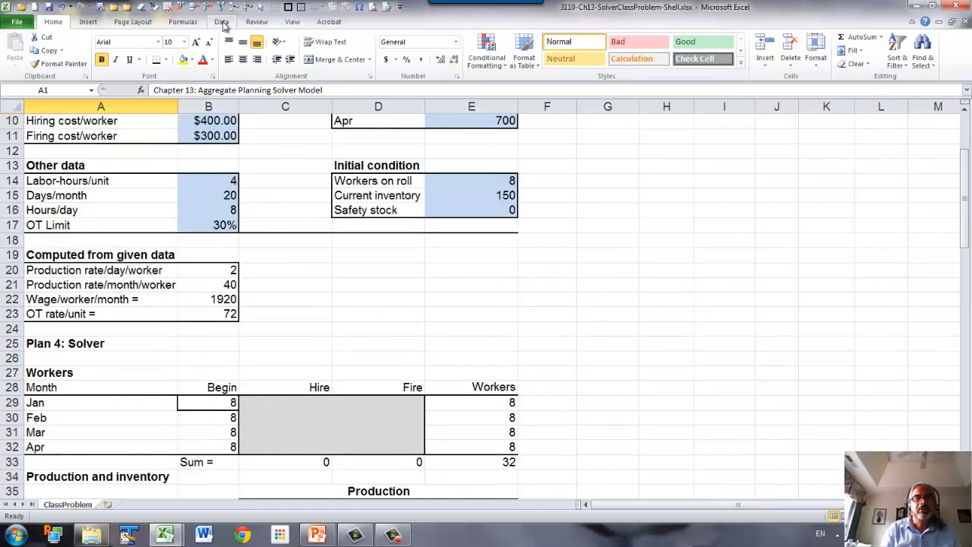
click(221, 21)
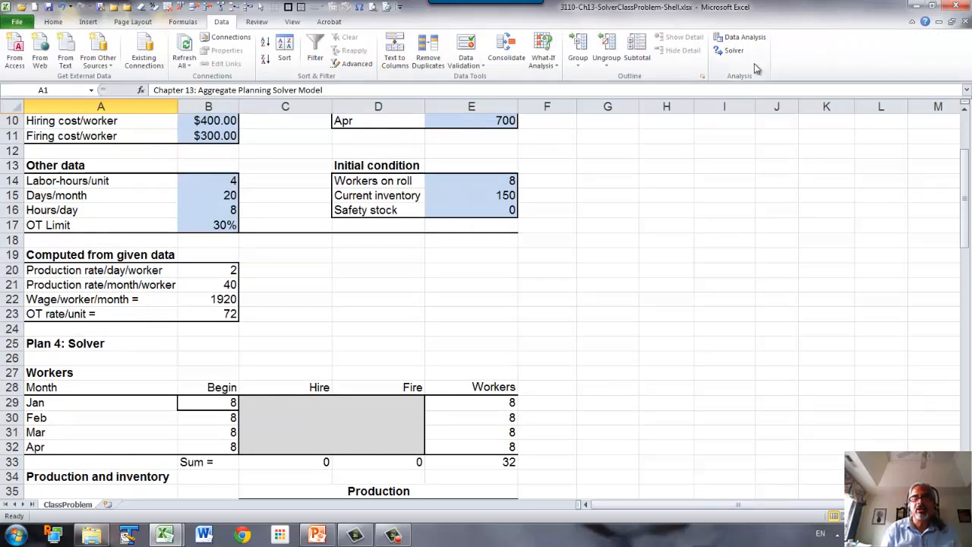
click(732, 51)
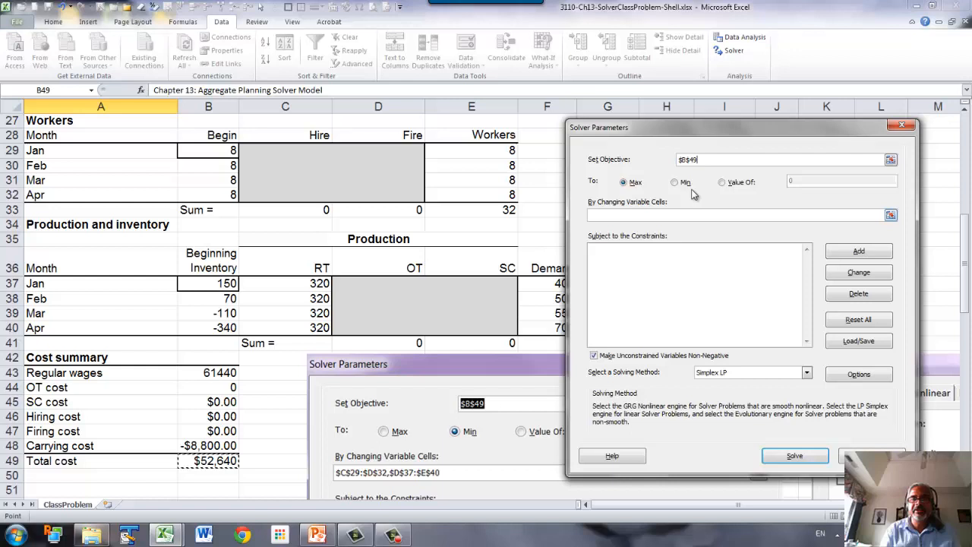
click(674, 182)
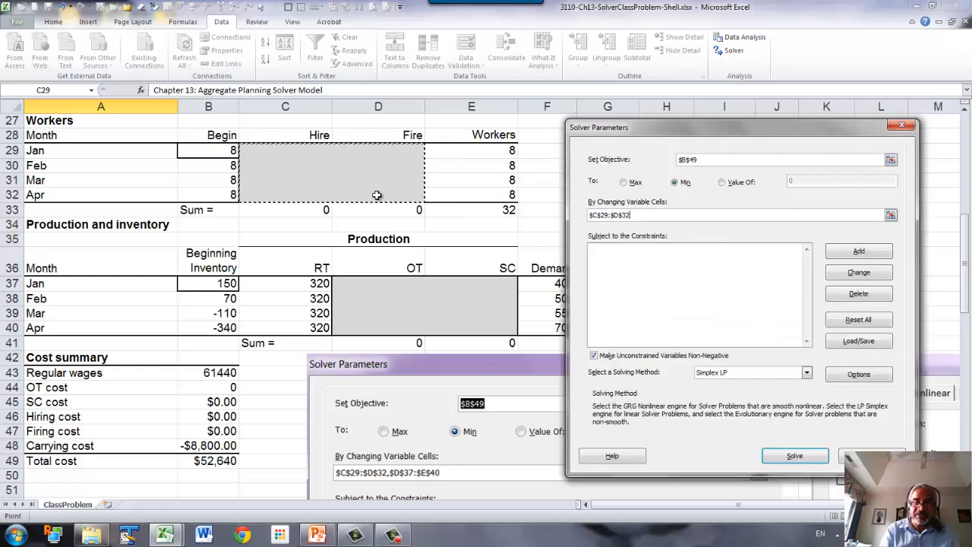
click(377, 282)
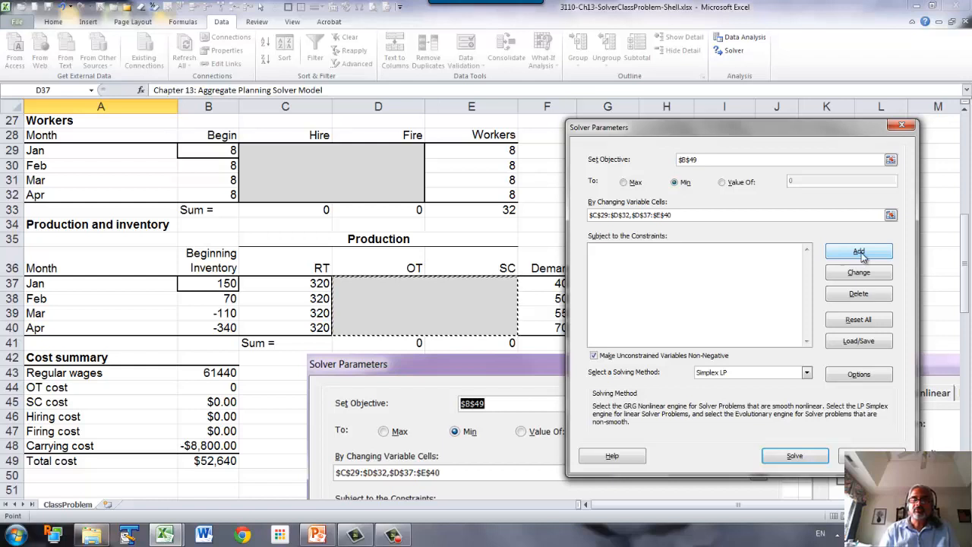
Add the constraint $G$37:$G$40 >= $E$16 so ending inventory meets safety stock
click(858, 251)
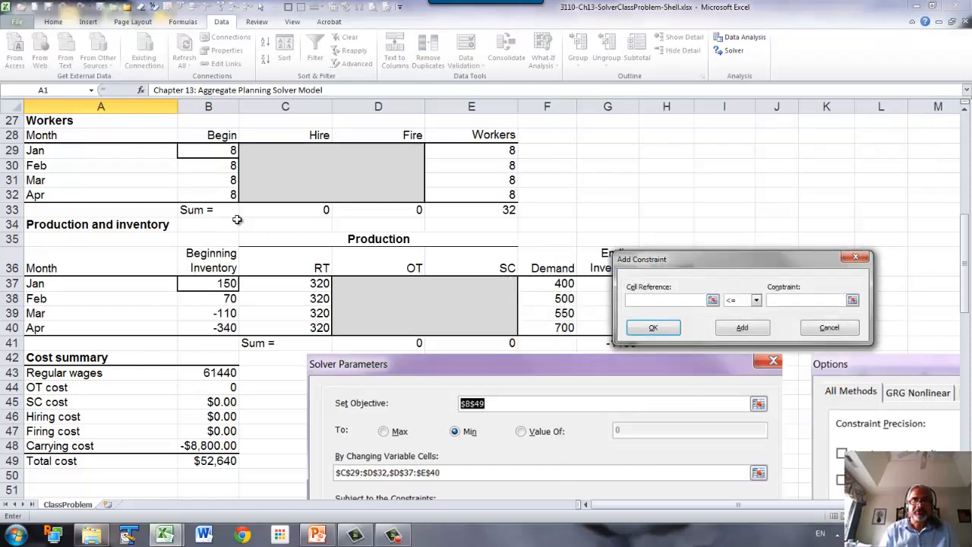
mouse_move(250, 220)
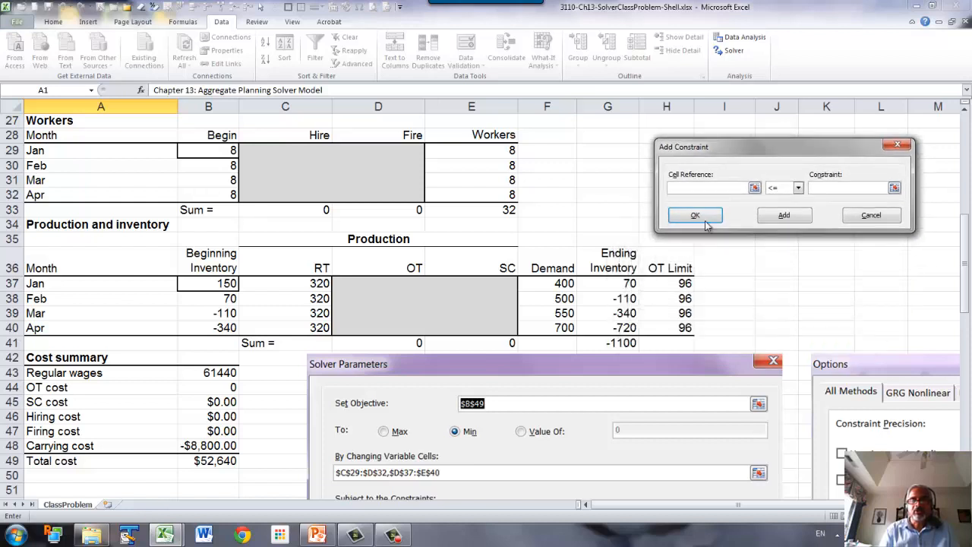
drag(607, 283, 607, 327)
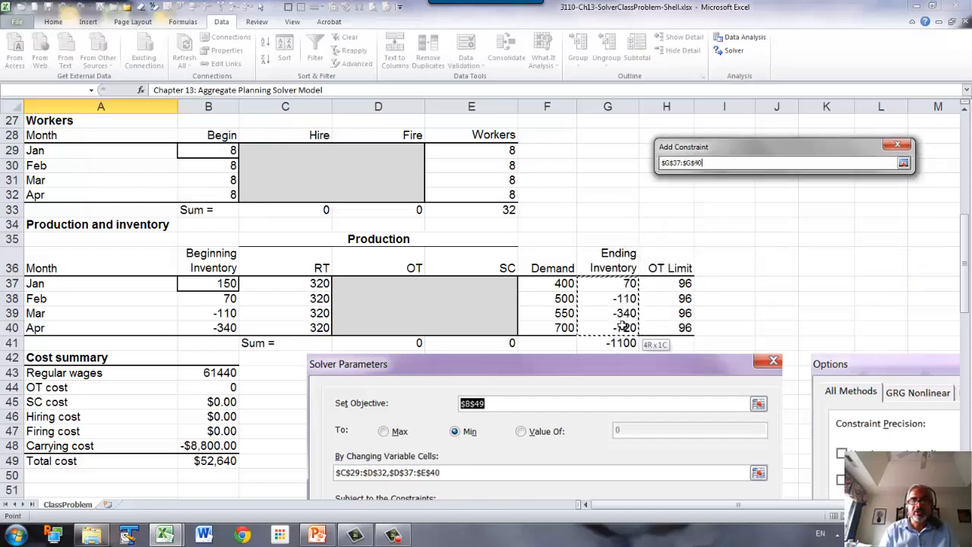
click(797, 188)
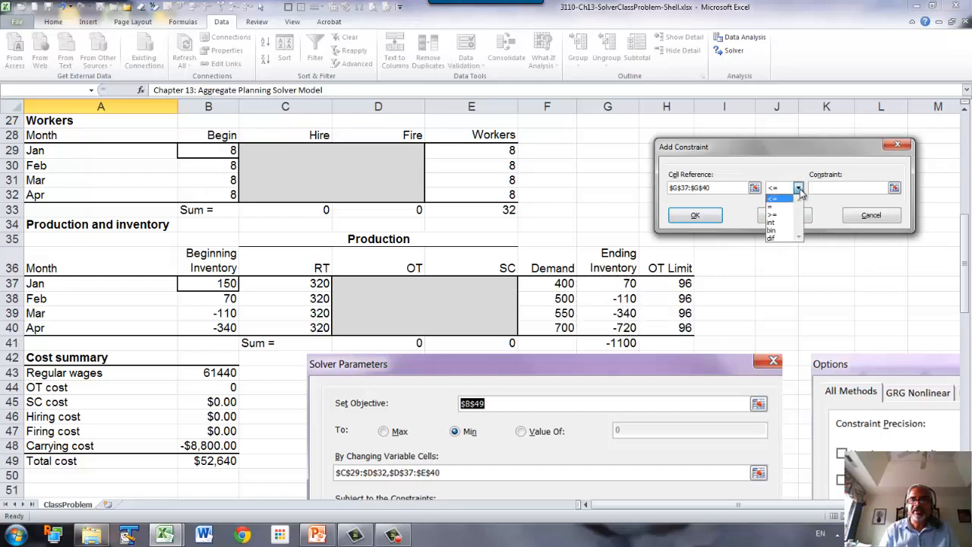
click(773, 206)
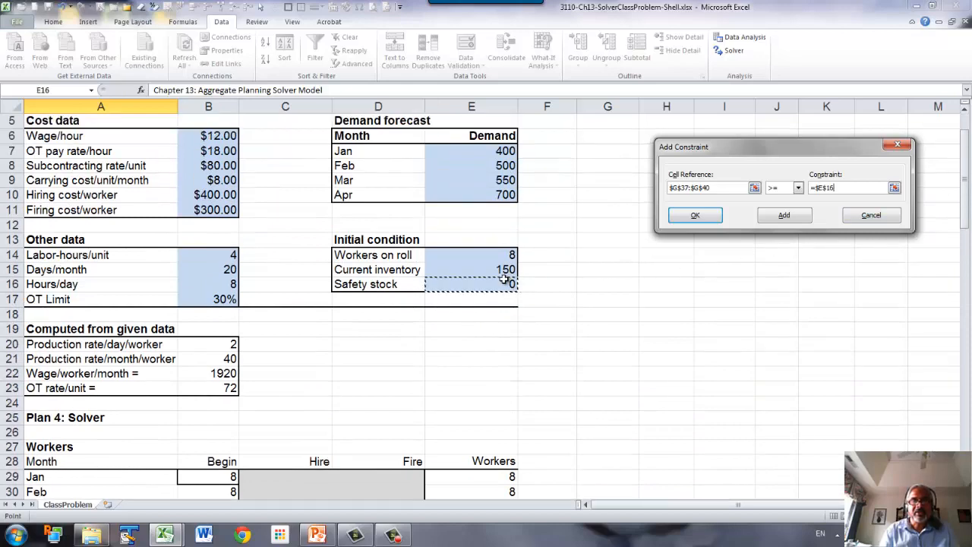
click(693, 215)
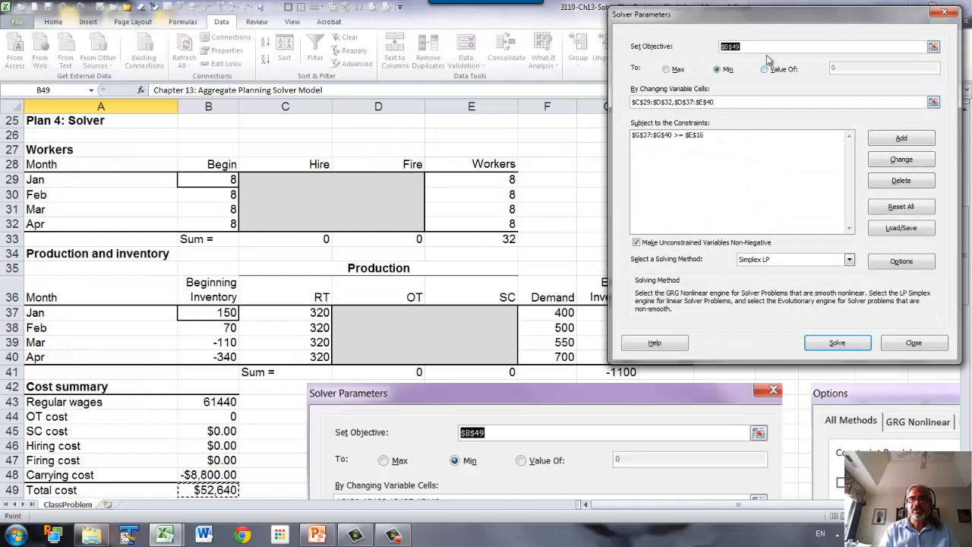
mouse_move(790, 29)
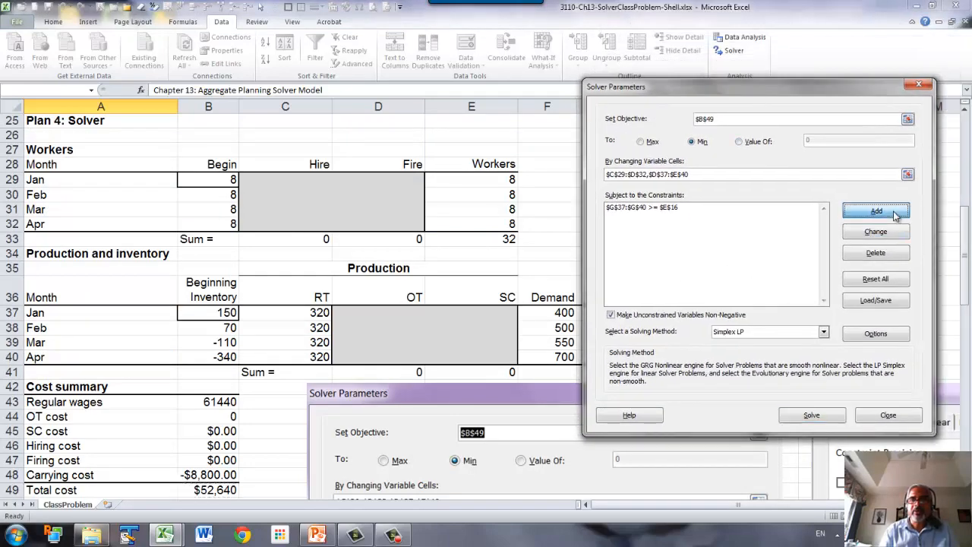
Add the constraint $D$37:$D$40 <= $H$37:$H$40 limiting overtime production
click(875, 210)
text($D$37:$D$40)
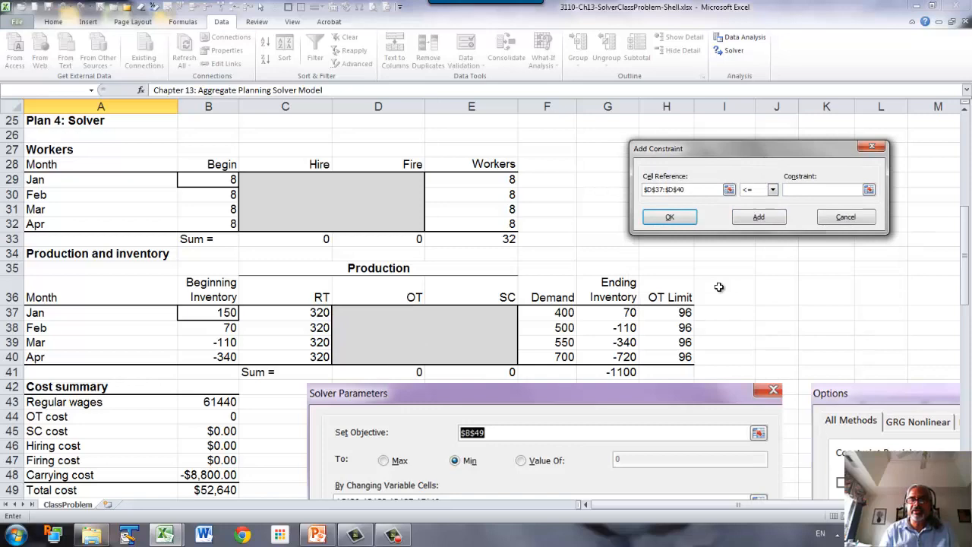
drag(665, 312, 685, 357)
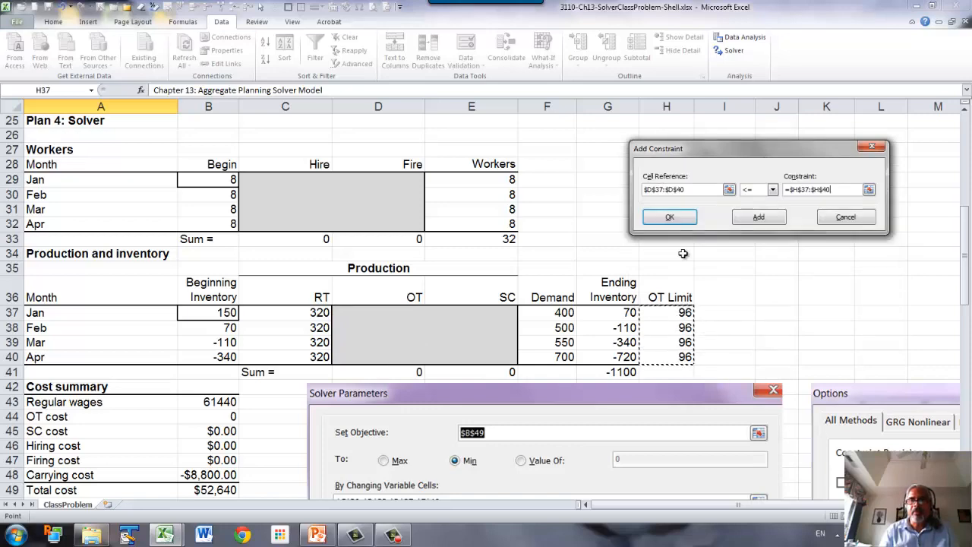
click(668, 216)
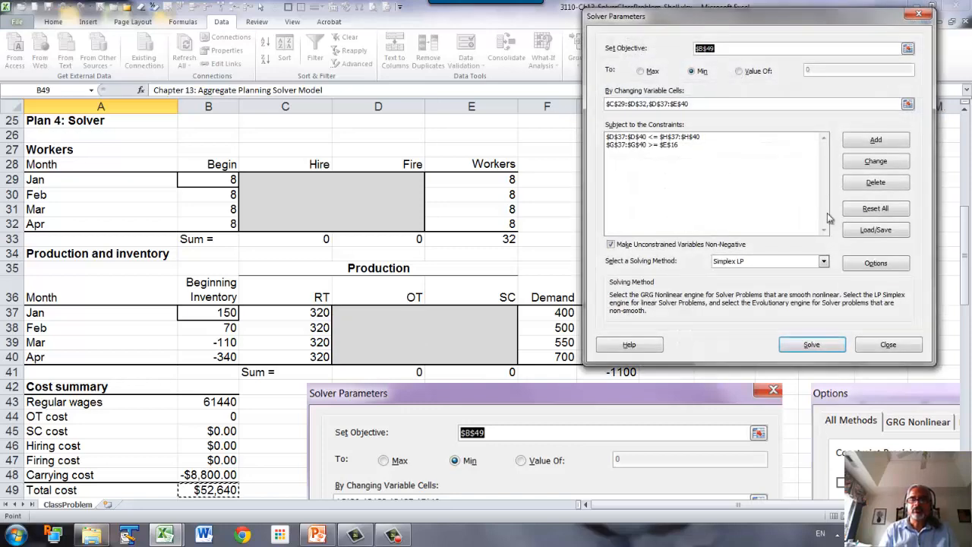
mouse_move(349, 168)
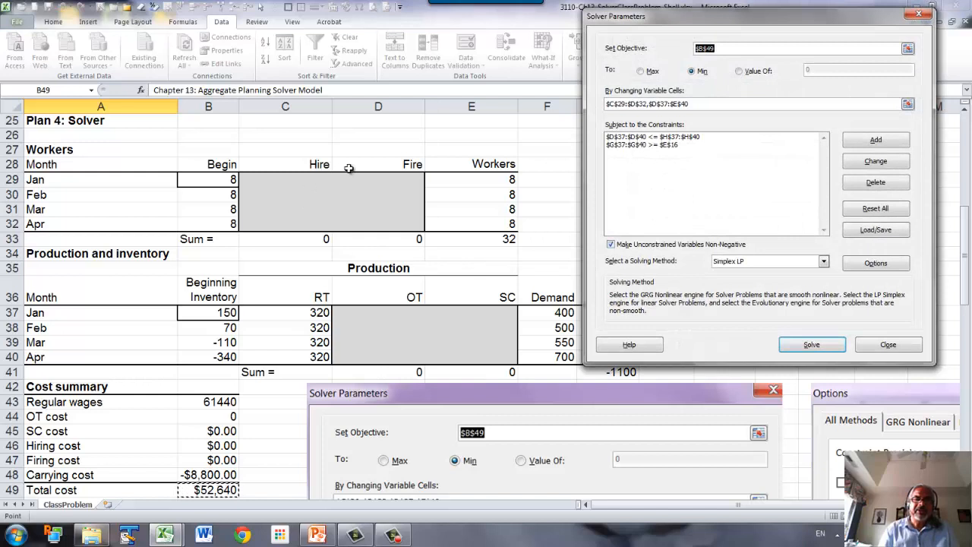
mouse_move(466, 370)
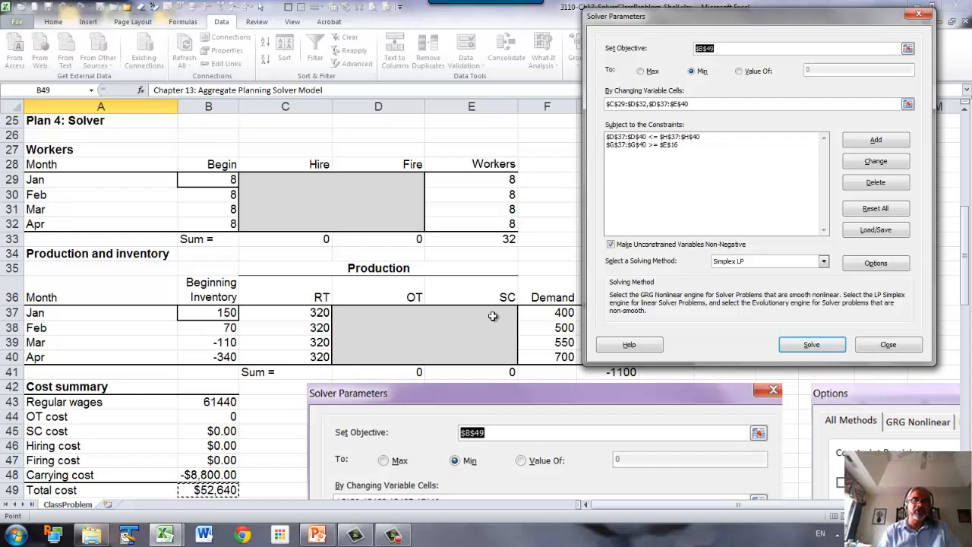
click(610, 244)
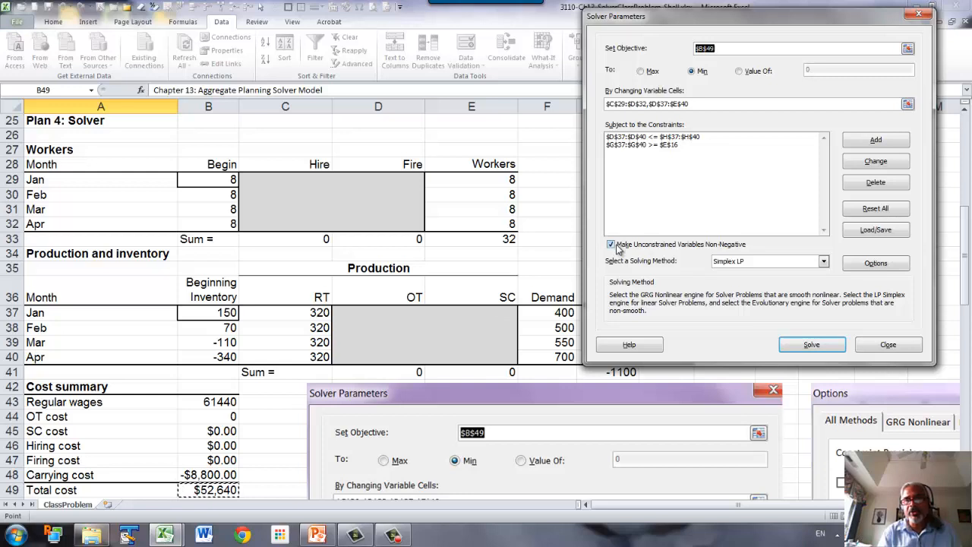
click(610, 244)
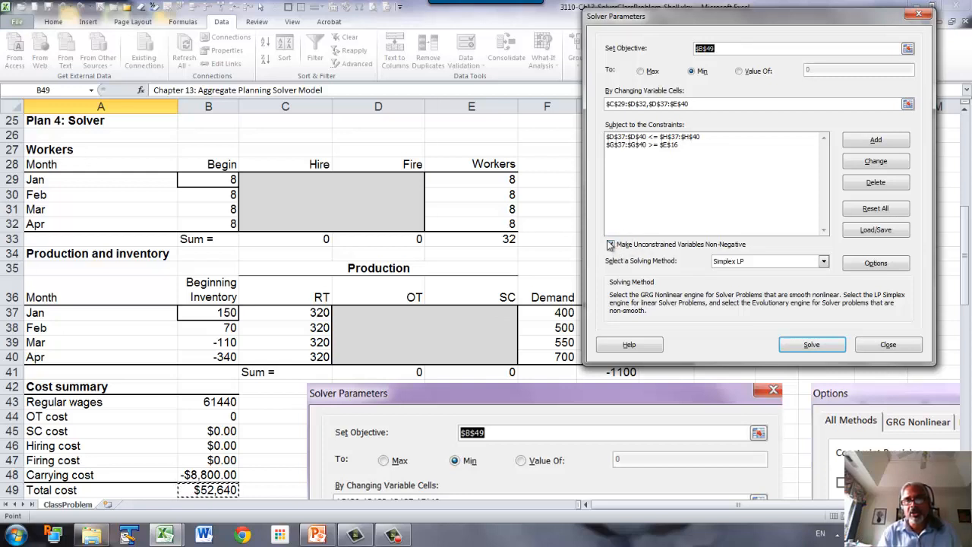
click(609, 244)
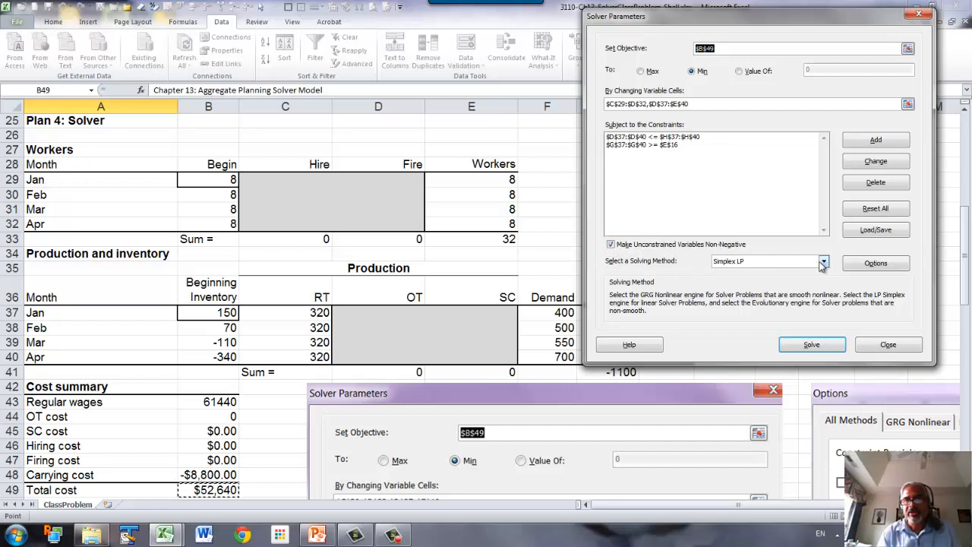
click(823, 260)
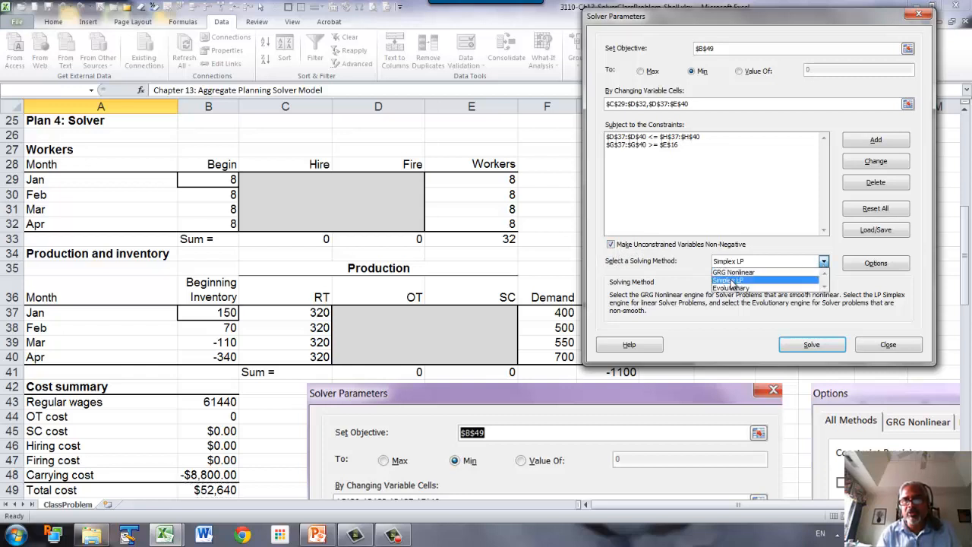
click(727, 281)
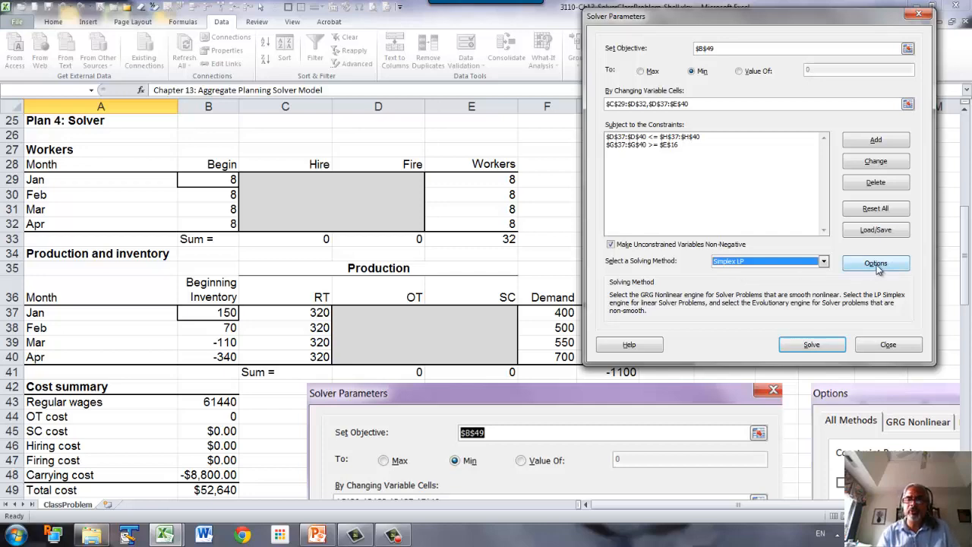
click(875, 263)
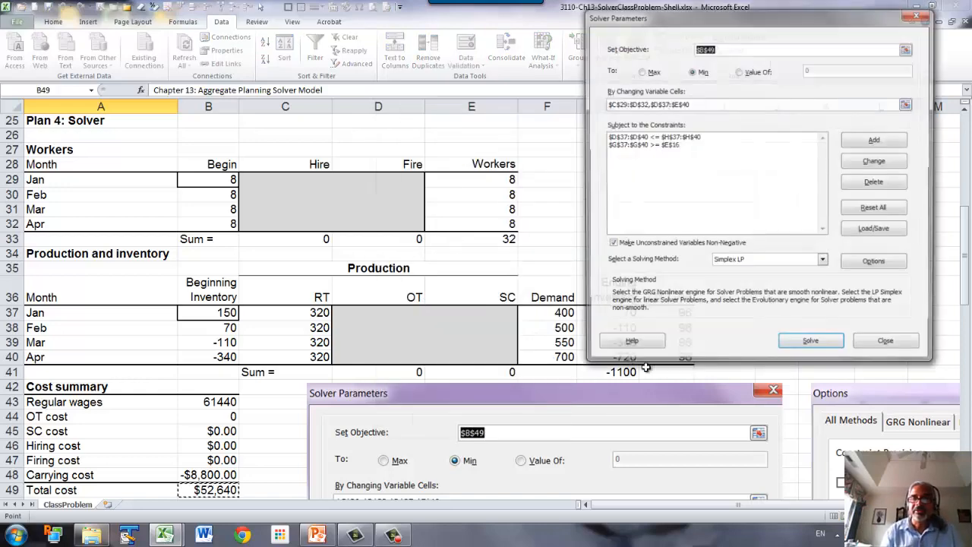
Solve and keep the $100,210 fractional-hire plan, then return to the Solver settings
click(810, 339)
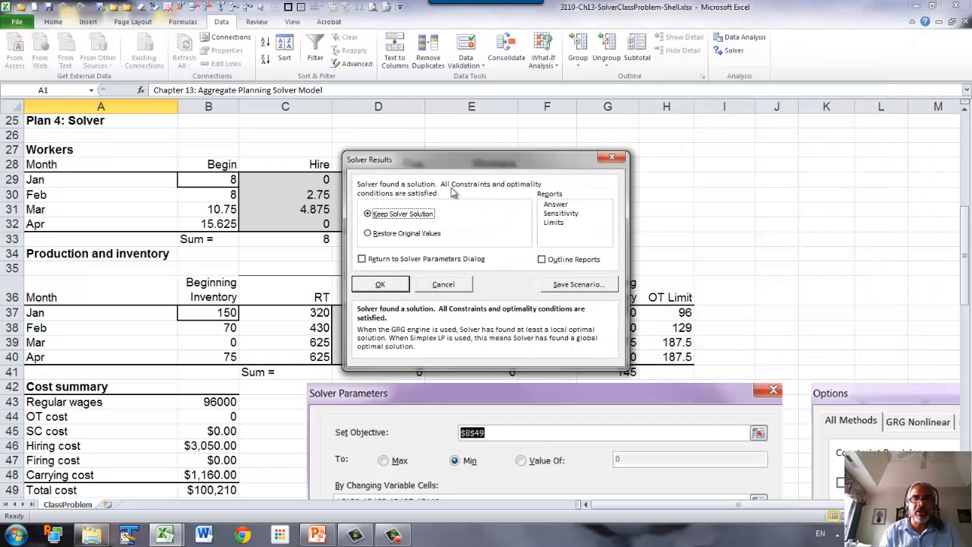
click(380, 283)
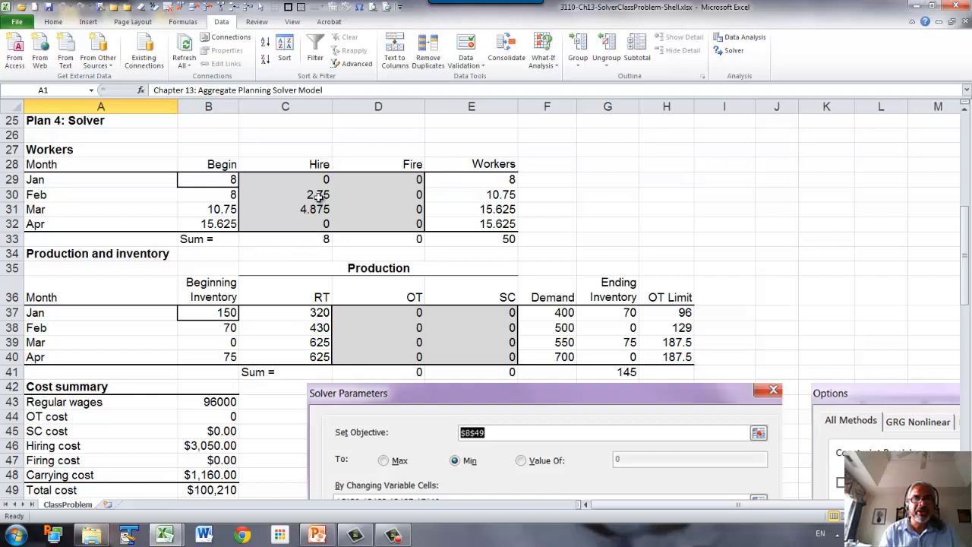
click(285, 209)
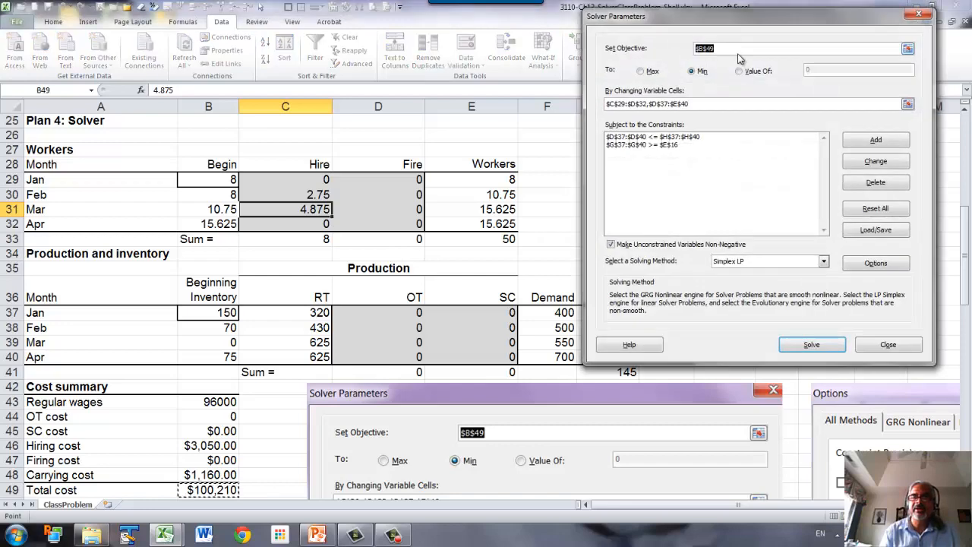
Constrain $C$29:$D$32 to integers, re-solve, and keep the $100,320 whole-number plan
click(875, 138)
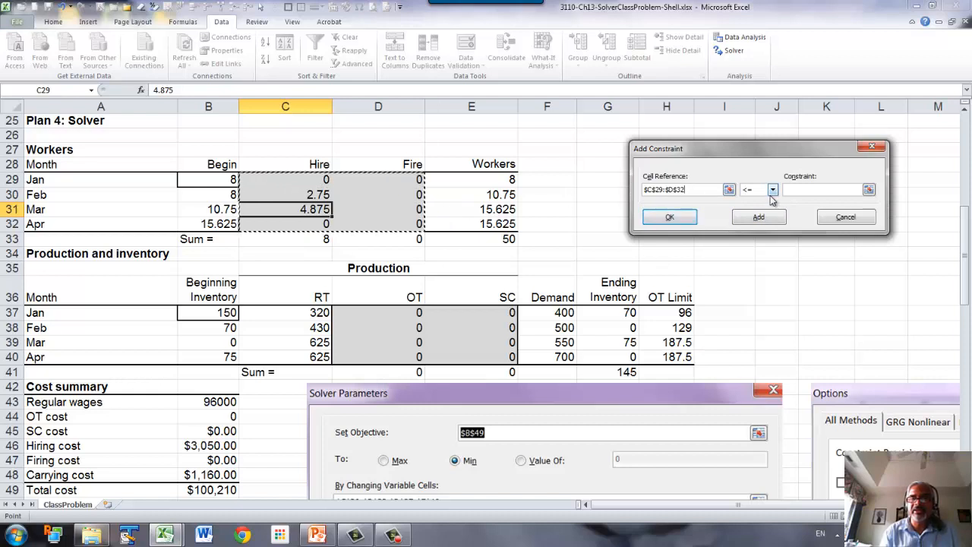
click(772, 189)
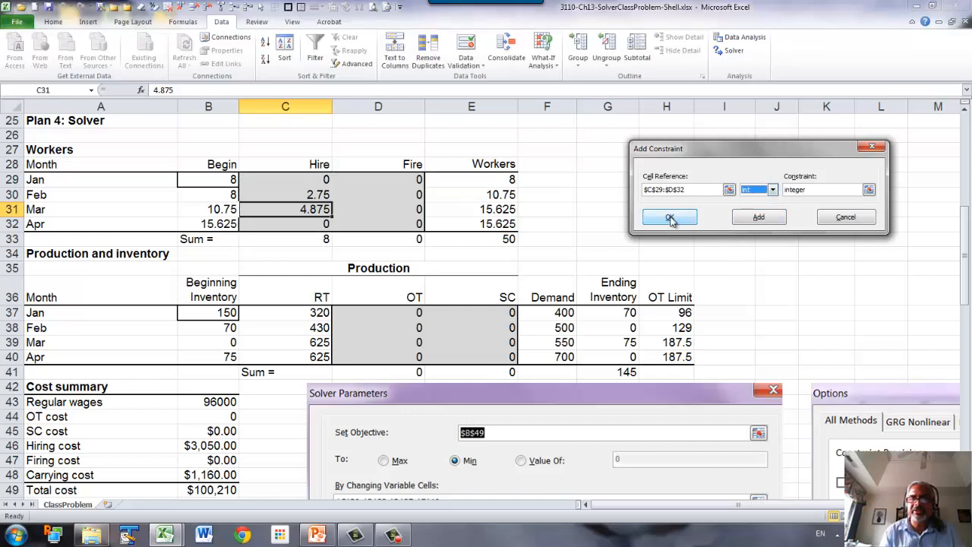
click(669, 218)
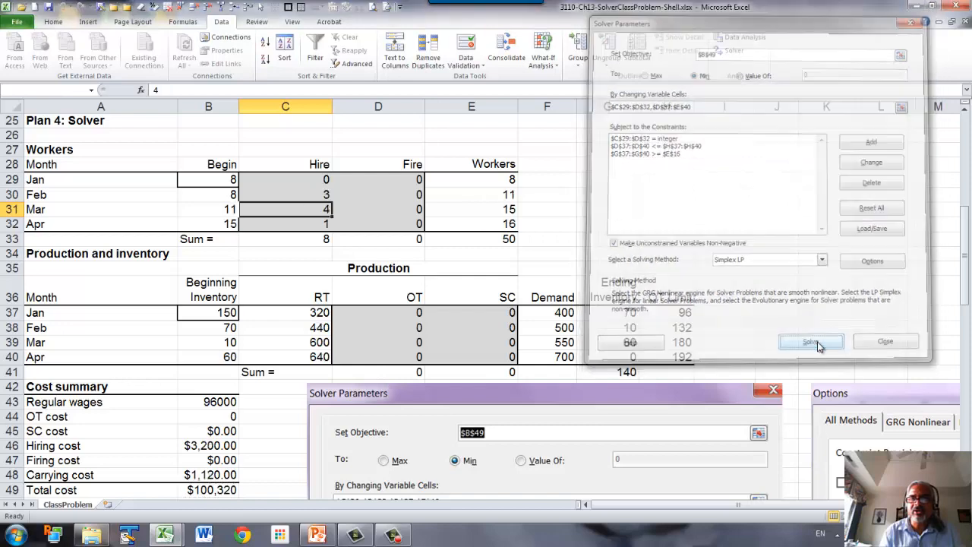
click(810, 341)
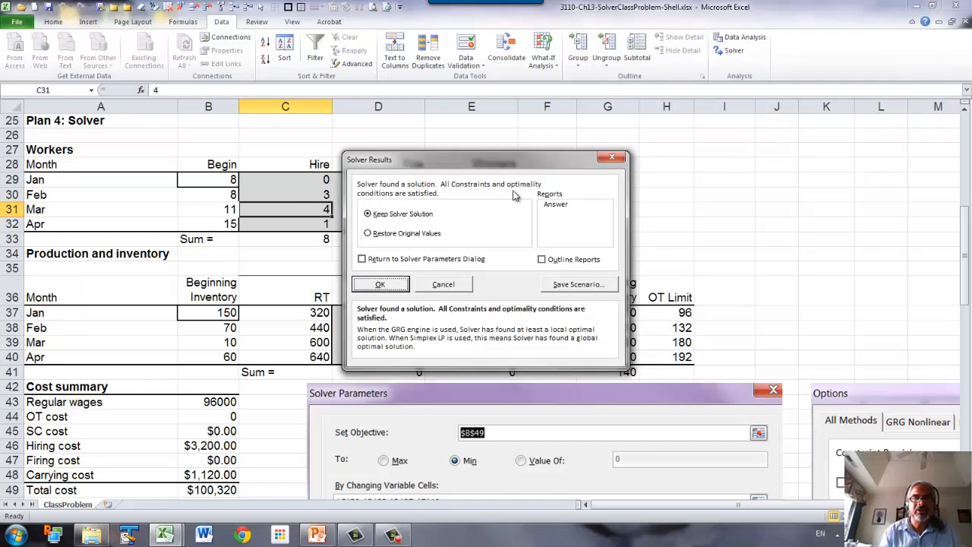
click(379, 283)
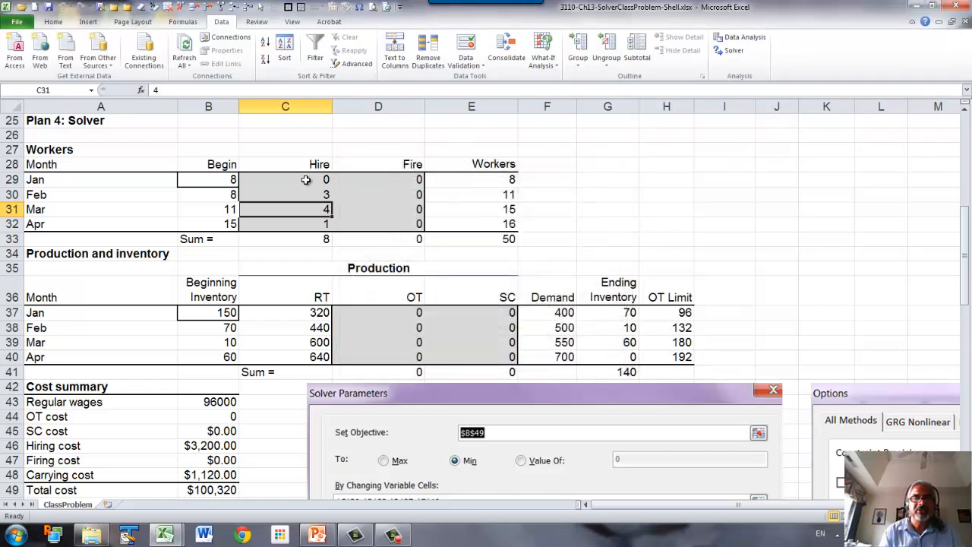
scroll(down, 3)
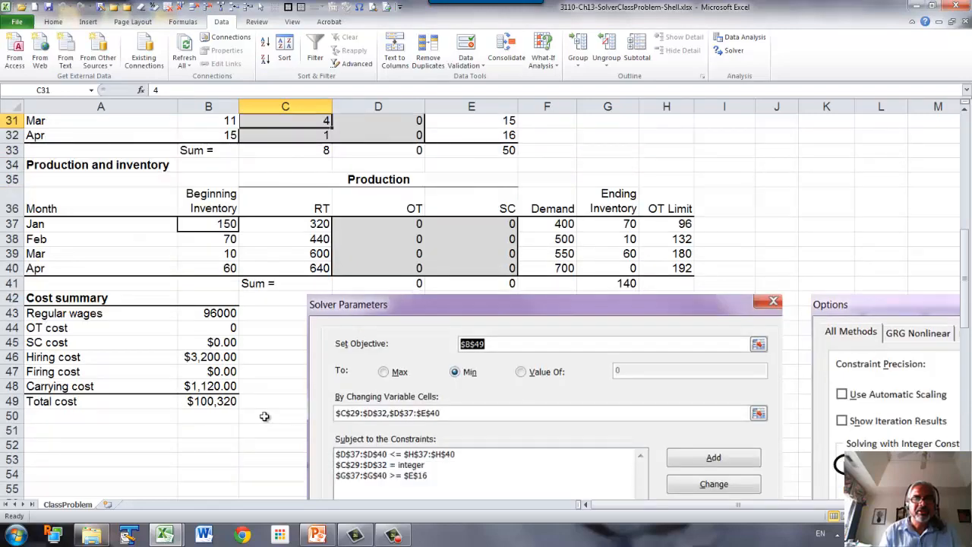